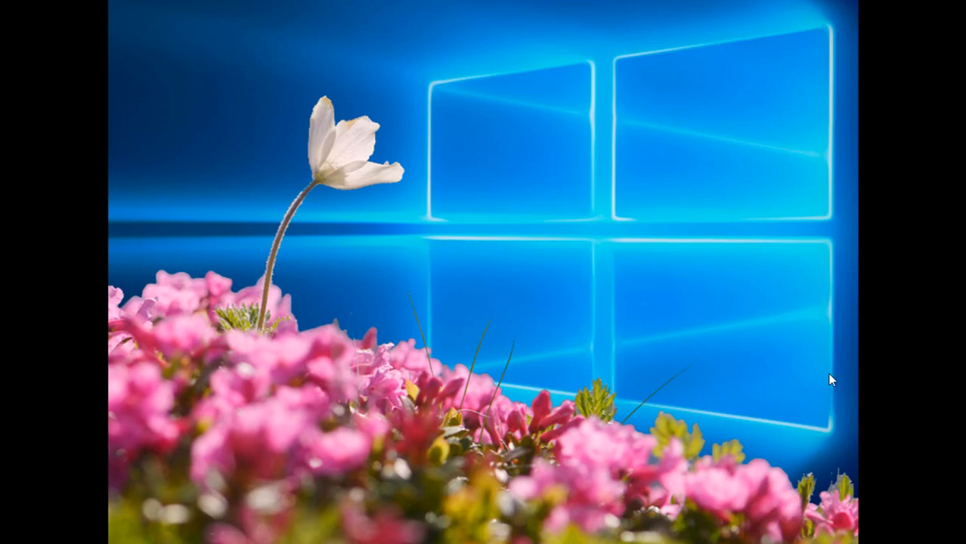
pyautogui.moveTo(658, 353)
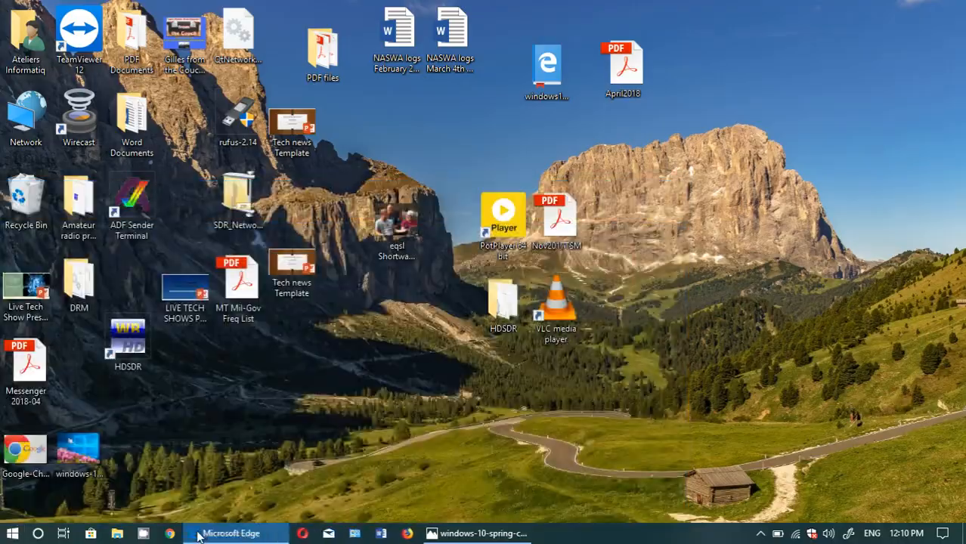
# Bring Edge forward and search 'download' to reach the Windows 10 download page.
pyautogui.click(231, 532)
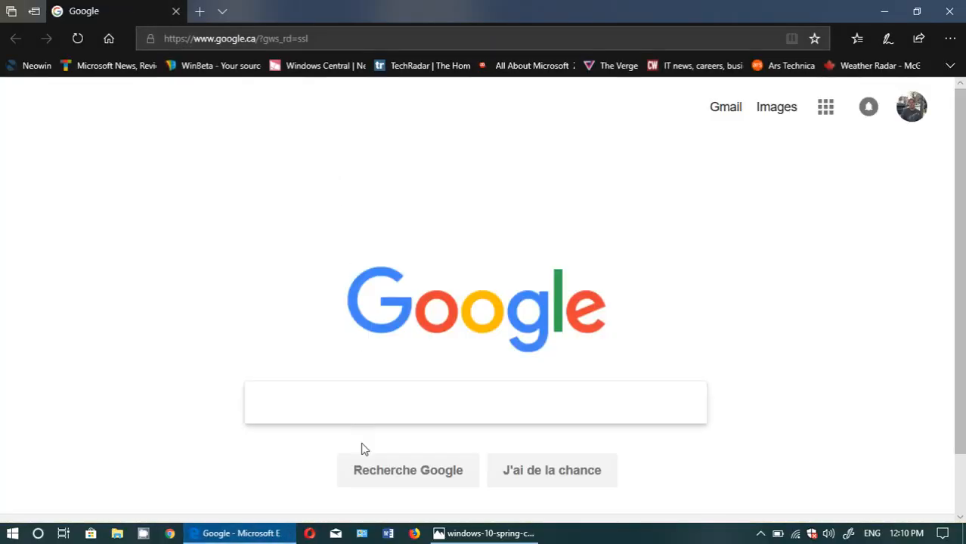
pyautogui.write('download')
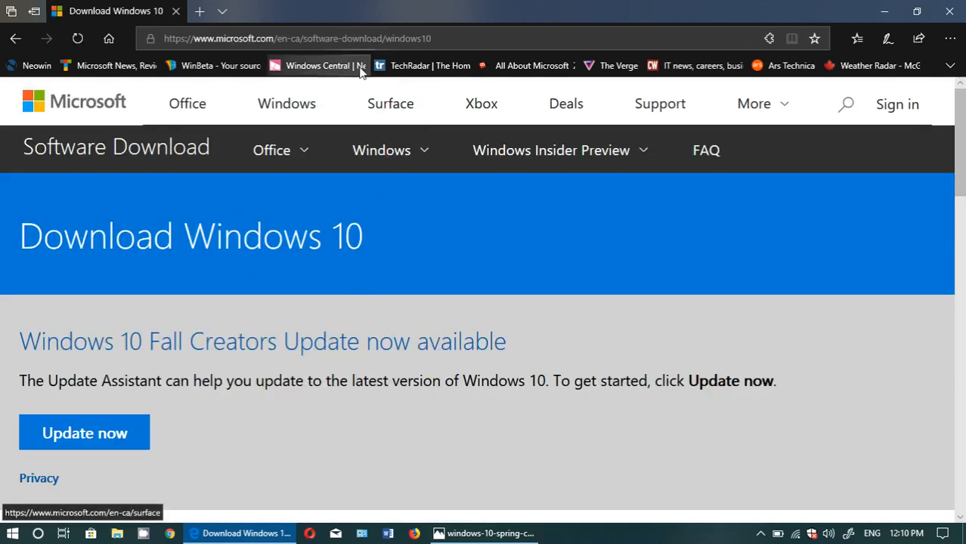
# Scroll through the Update now and Download tool now sections, then minimize Edge.
pyautogui.click(327, 38)
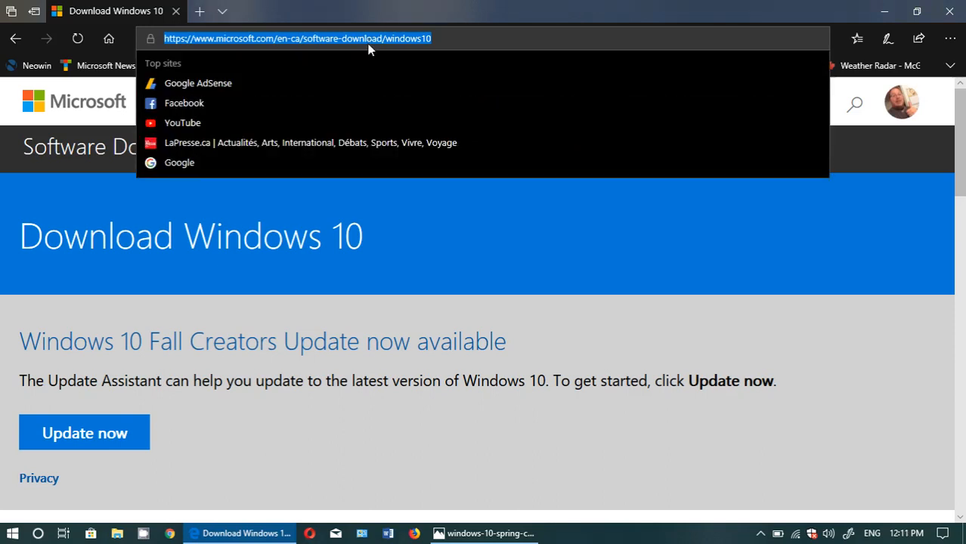
pyautogui.moveTo(362, 92)
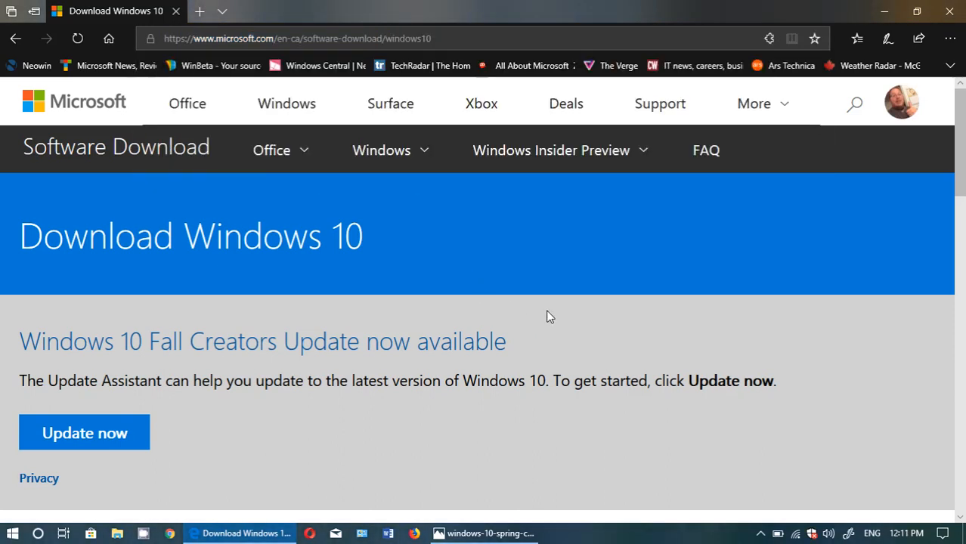
pyautogui.scroll(-3)
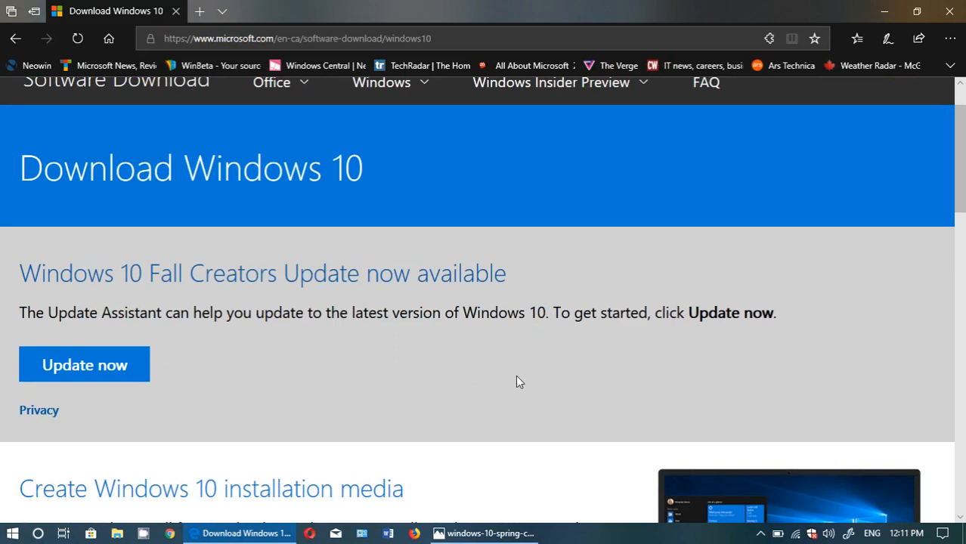
pyautogui.moveTo(400, 423)
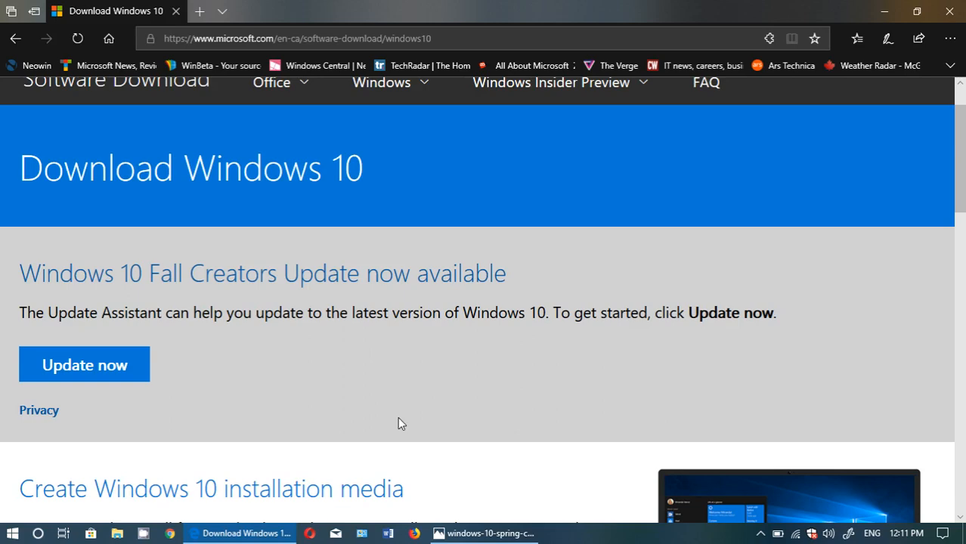
pyautogui.scroll(-3)
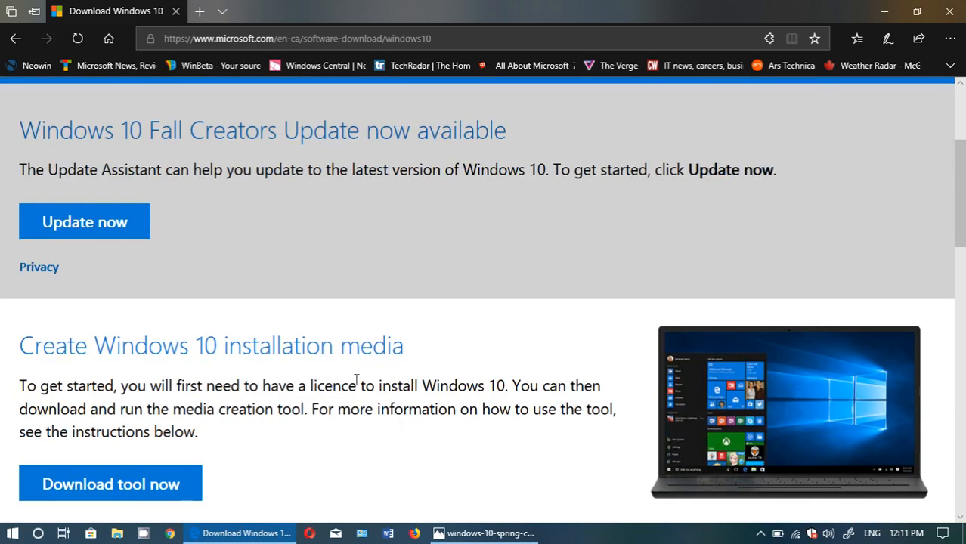
pyautogui.moveTo(444, 264)
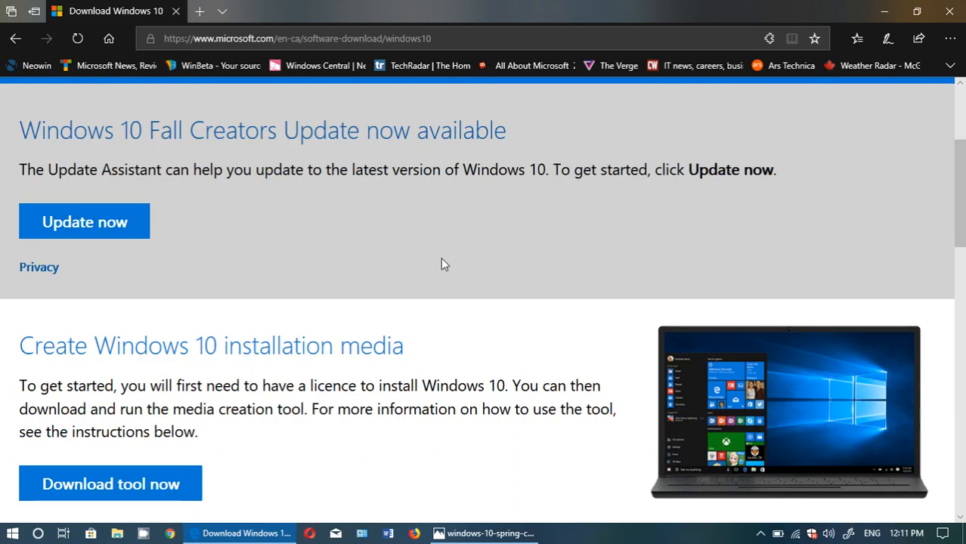
pyautogui.scroll(-3)
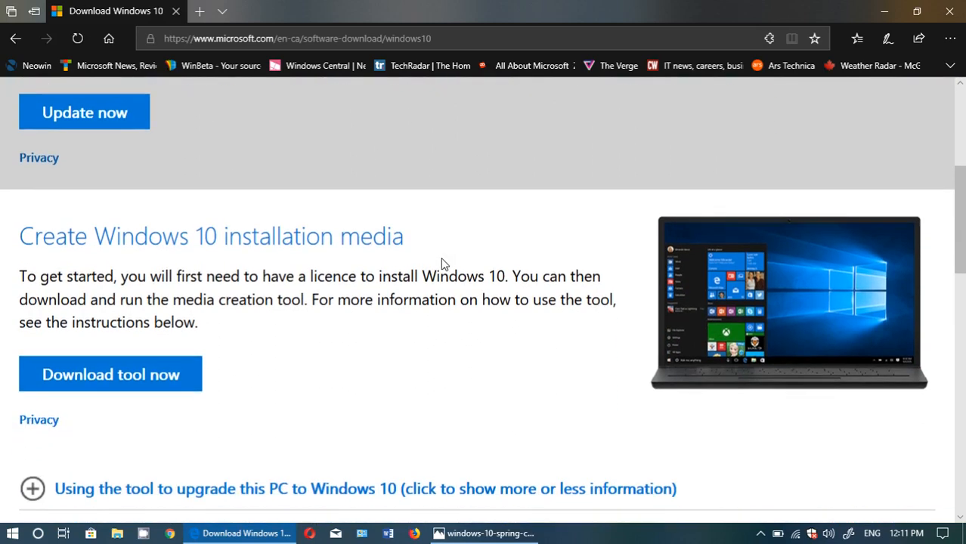
pyautogui.moveTo(265, 407)
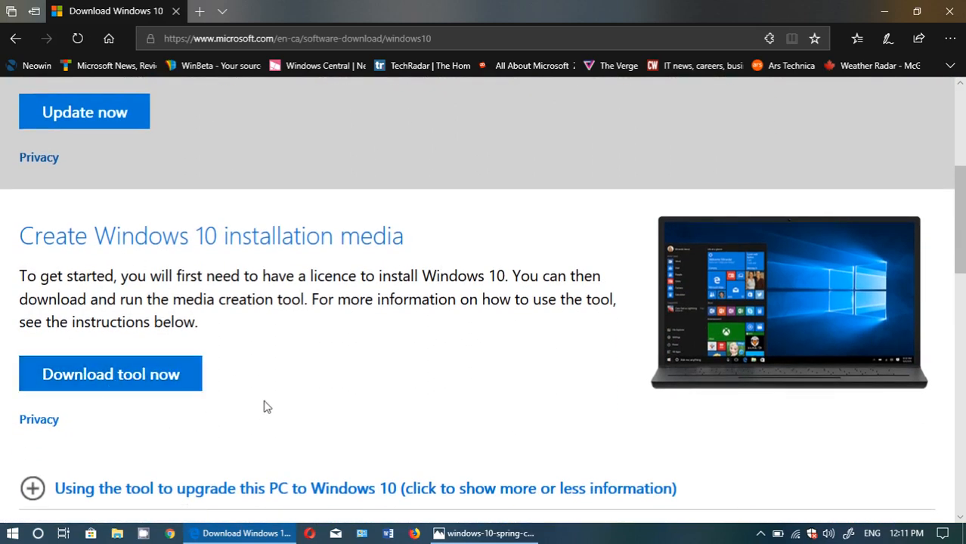
pyautogui.moveTo(408, 405)
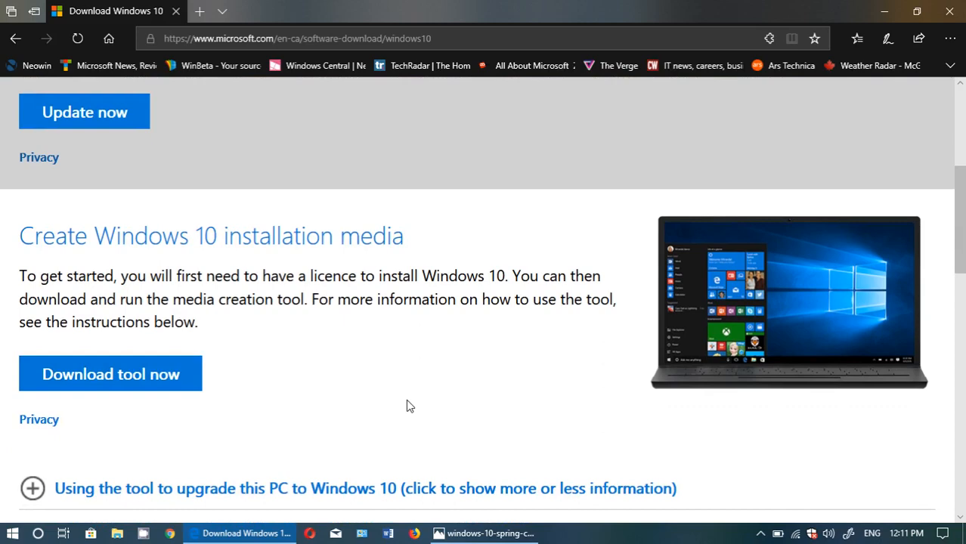
pyautogui.scroll(-3)
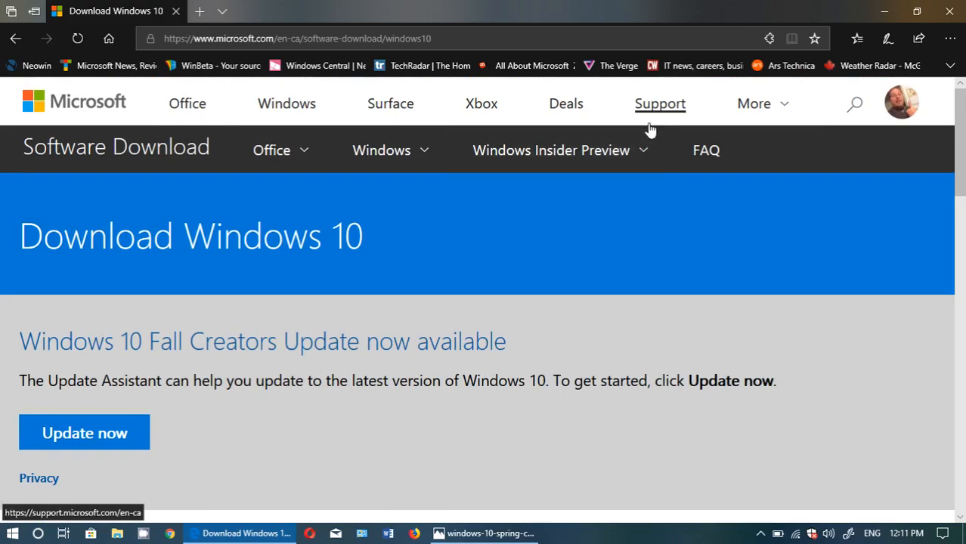
pyautogui.moveTo(884, 11)
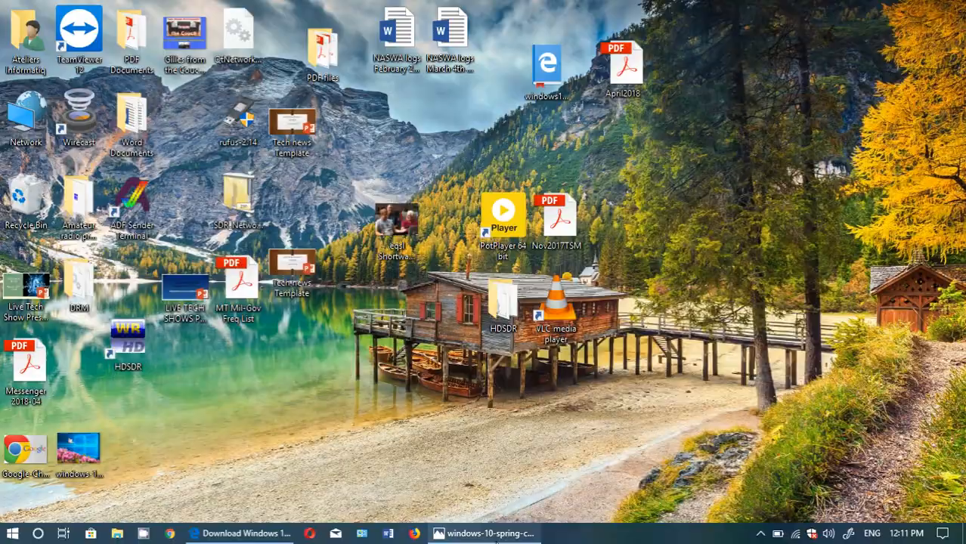
pyautogui.click(477, 531)
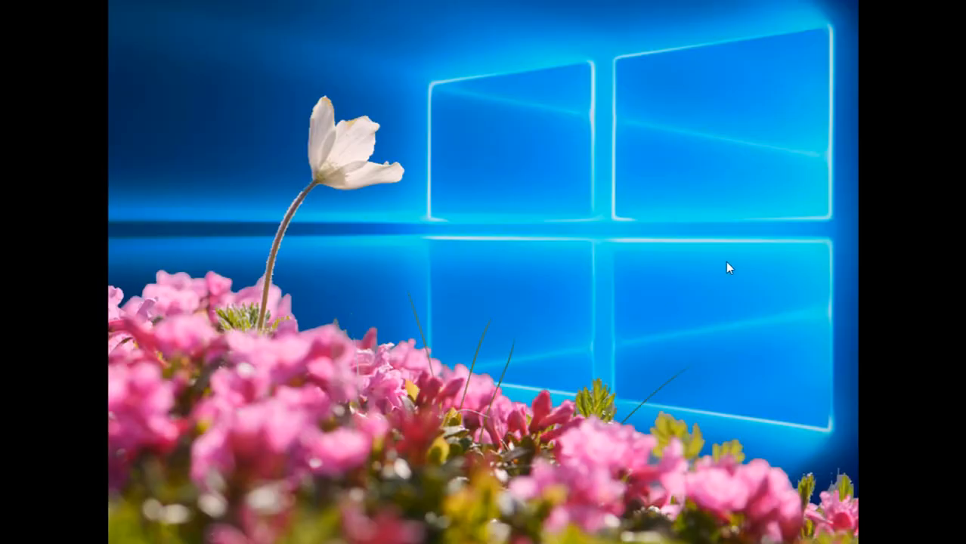